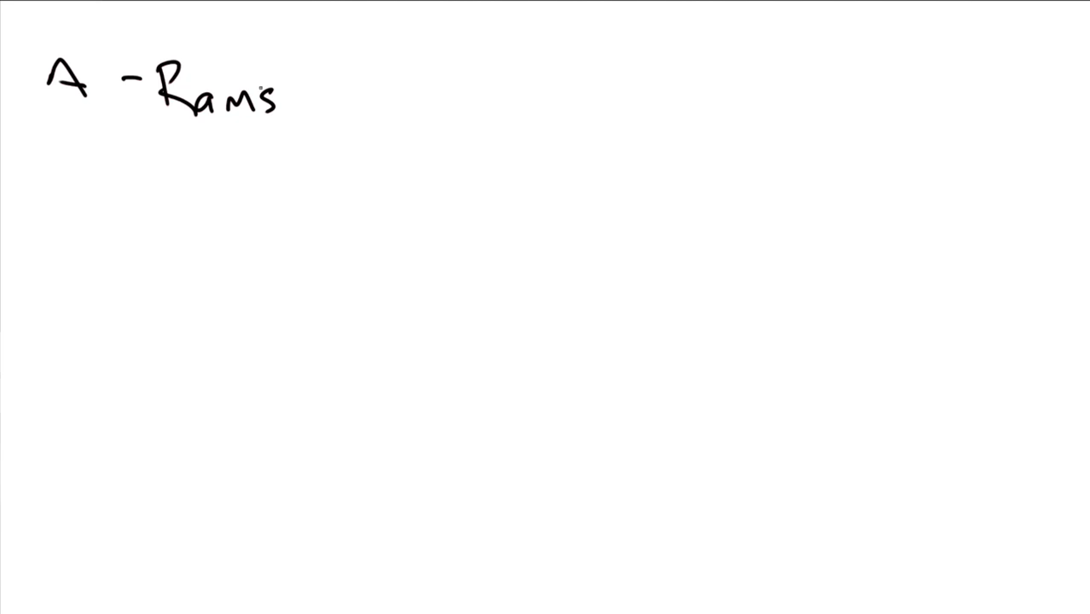
Handwrite the heading 'A - Rams' in the top-left corner of the page
{"action": "left_click_drag", "start_coordinate": [329, 64], "coordinate": [358, 111]}
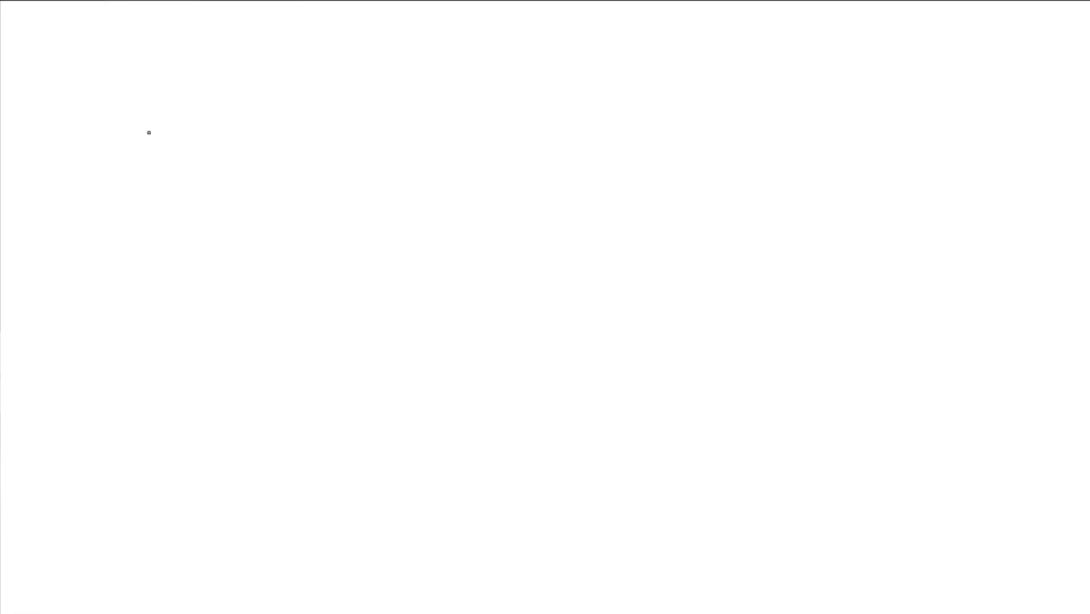
Handwrite 'Blue Jays' on three lines with odds +165, +160 and +155
{"action": "left_click_drag", "start_coordinate": [94, 85], "coordinate": [180, 111]}
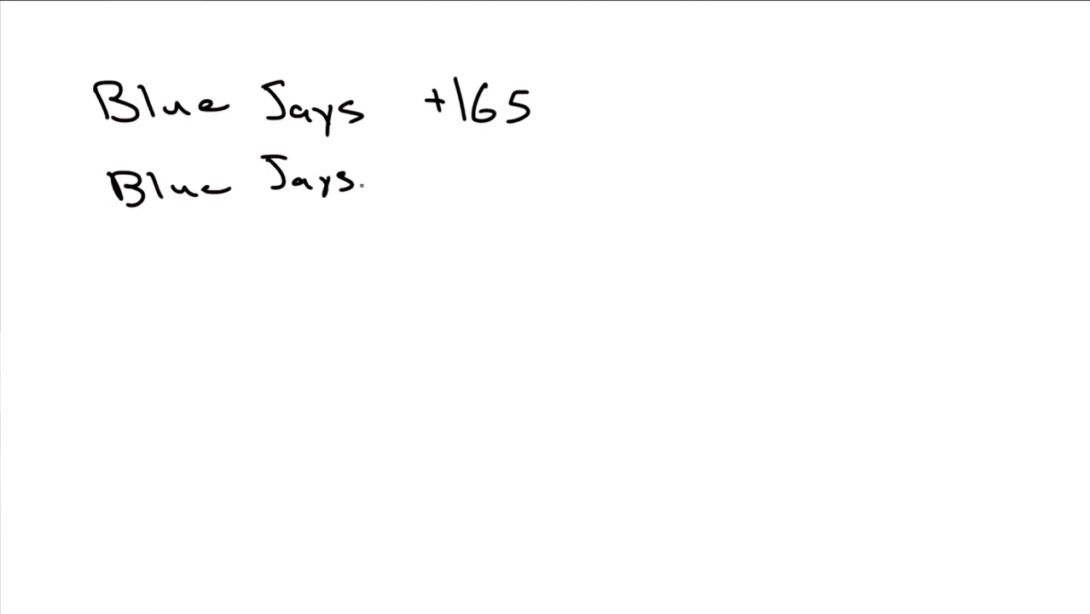
{"action": "left_click_drag", "start_coordinate": [418, 171], "coordinate": [460, 171]}
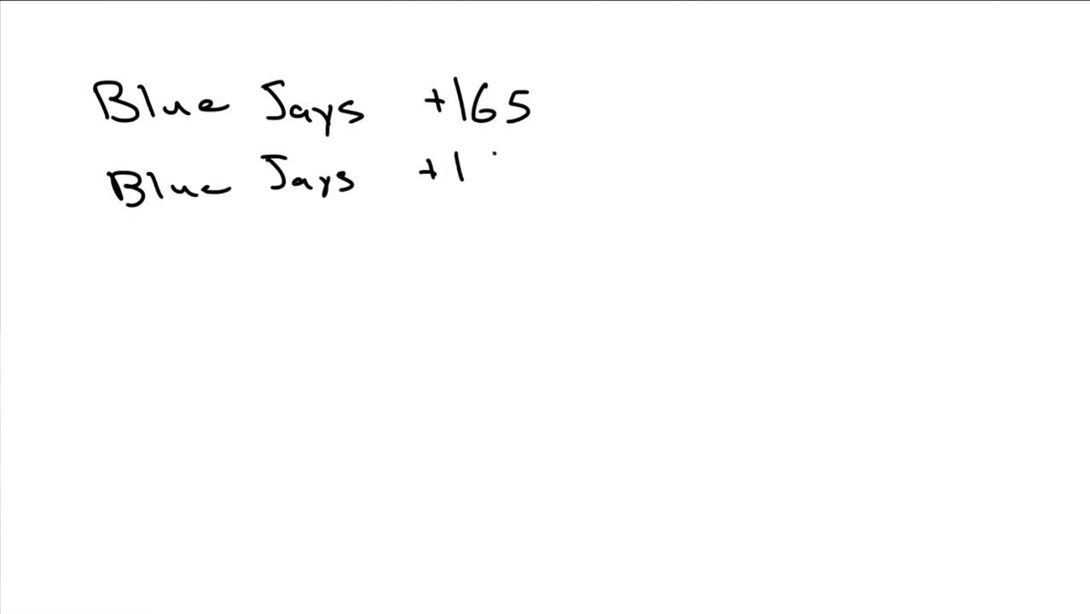
{"action": "type", "text": "60"}
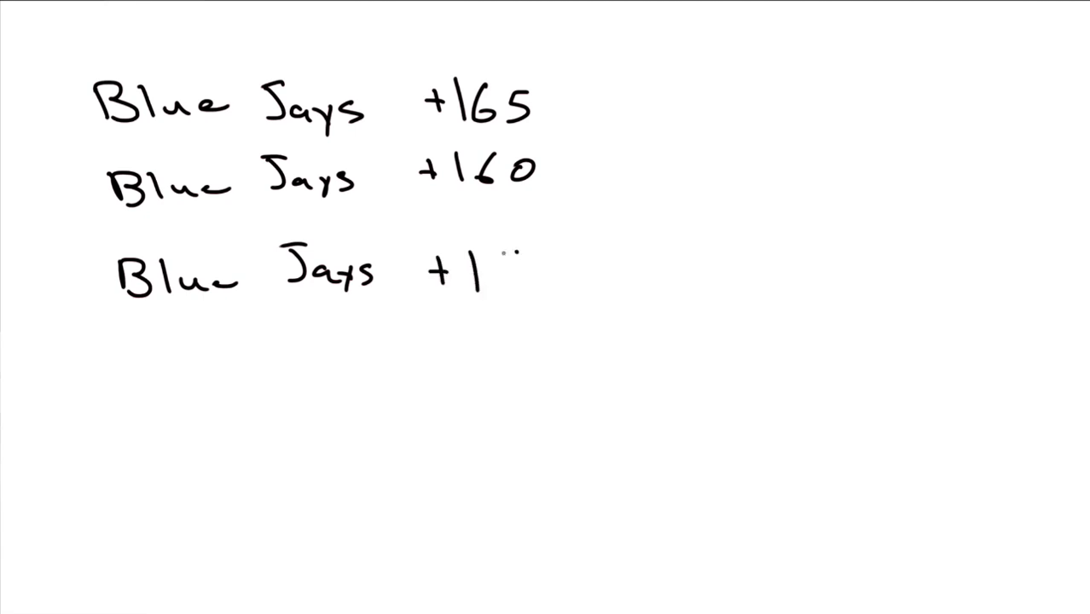
{"action": "type", "text": "55"}
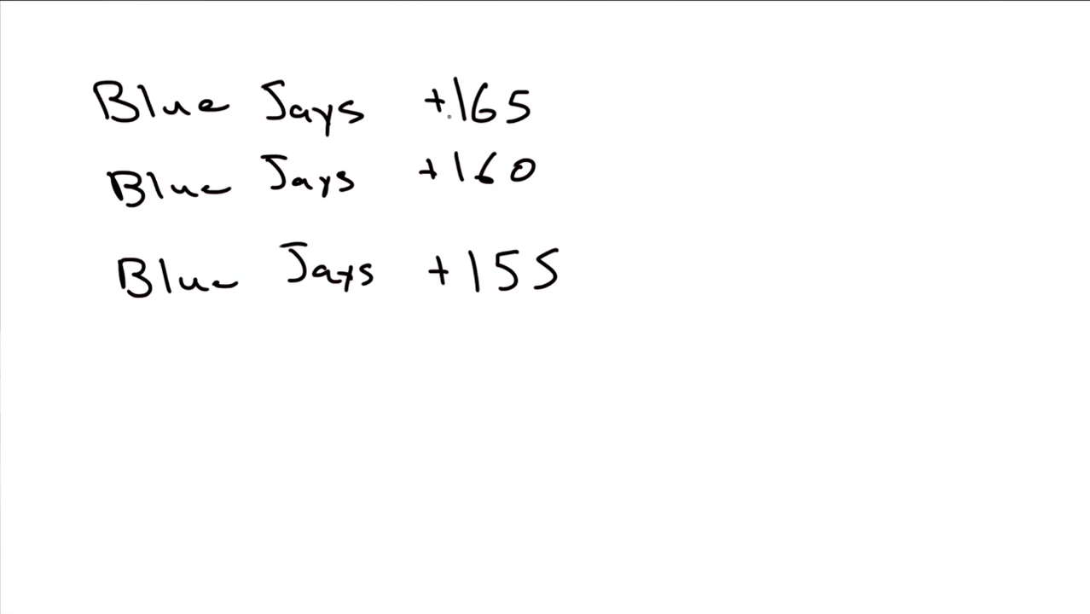
Arrow the +165 and +155 lines; note '100 pays 155', '100 pays 165', '400 x $10'
{"action": "left_click_drag", "start_coordinate": [379, 64], "coordinate": [414, 98]}
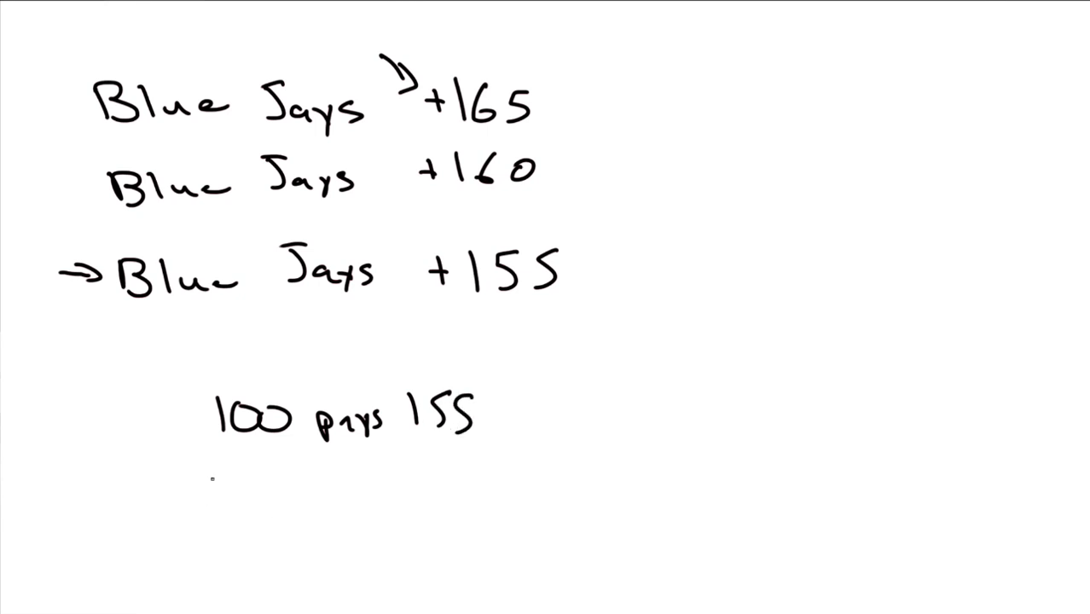
{"action": "type", "text": "100 pays"}
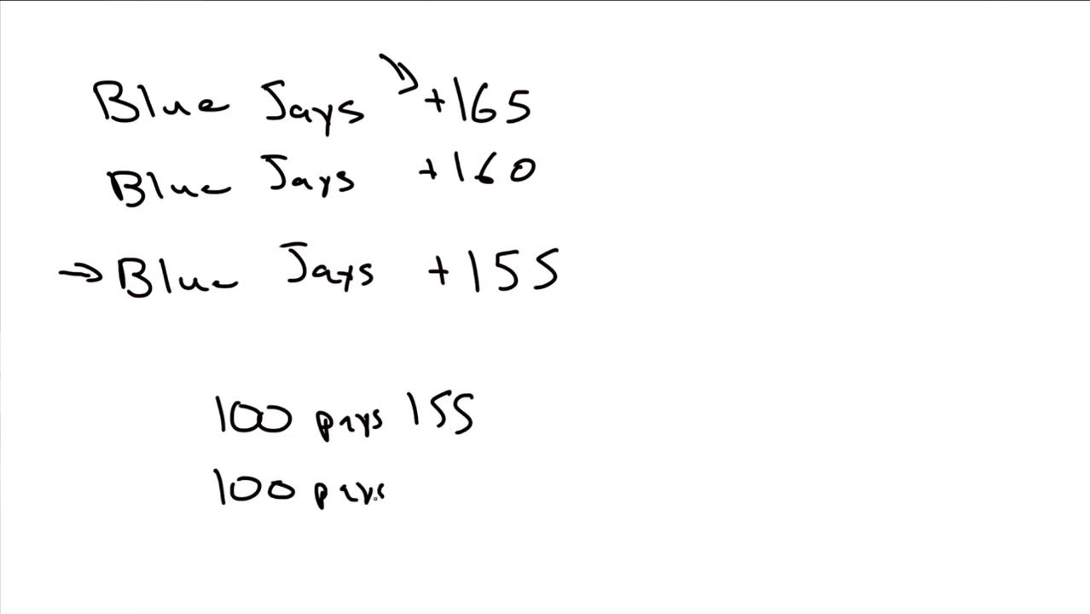
{"action": "type", "text": "165"}
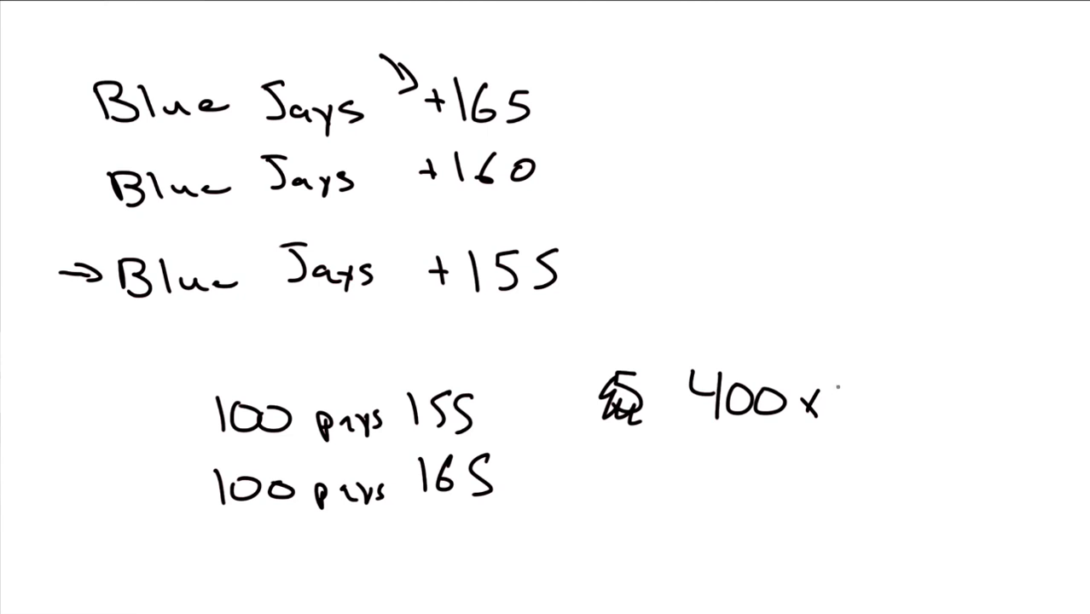
{"action": "type", "text": "$10"}
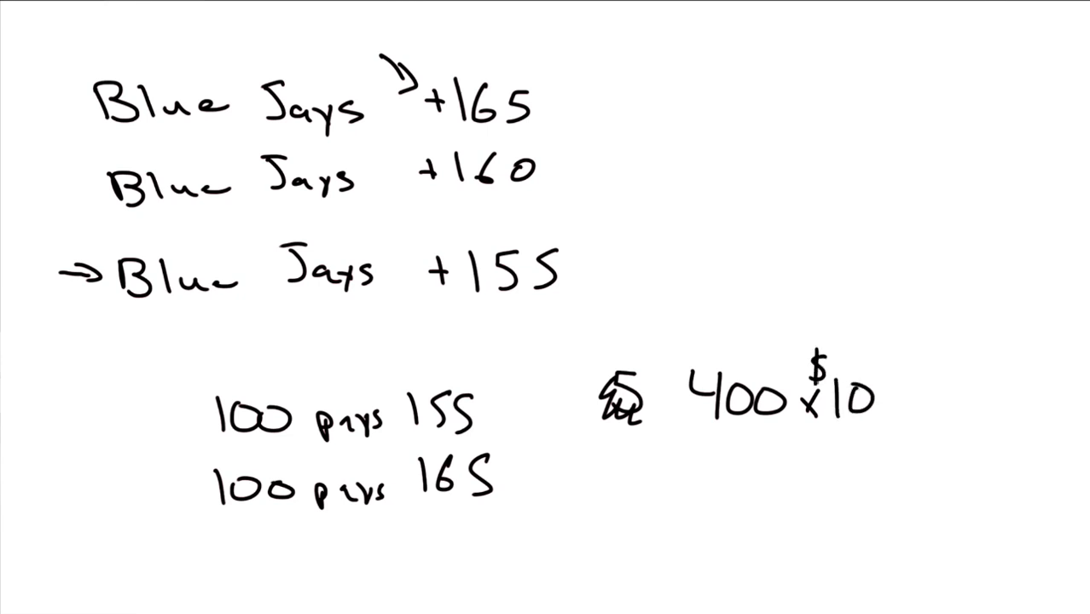